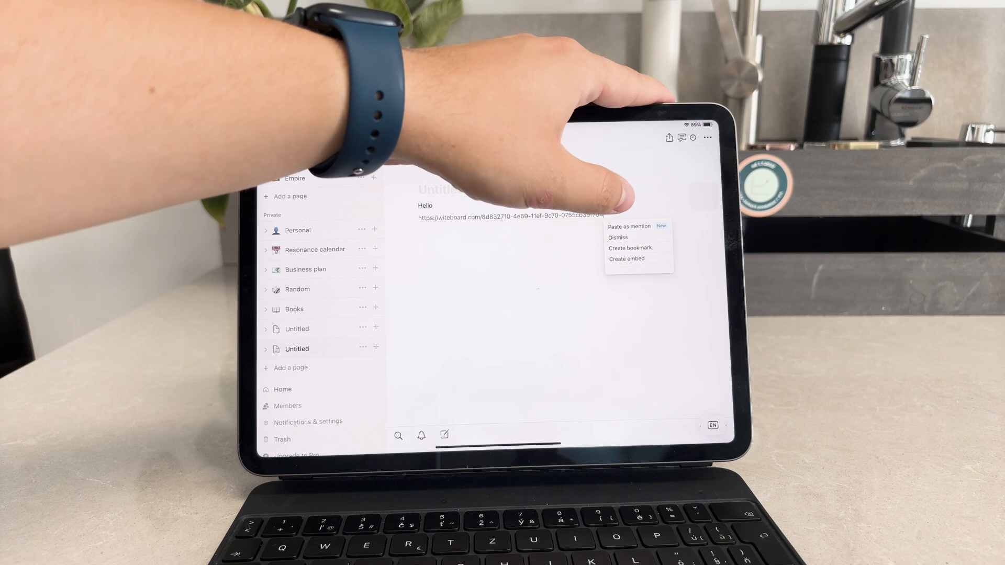
Choose Create embed from the paste menu to embed the whiteboard link below 'Hello'
{"action": "left_click", "coordinate": [626, 258]}
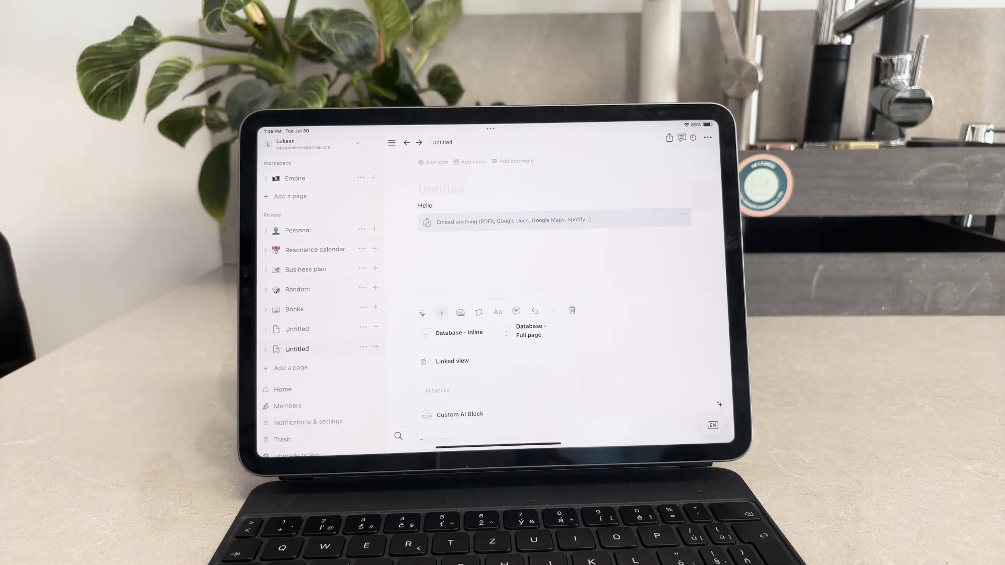